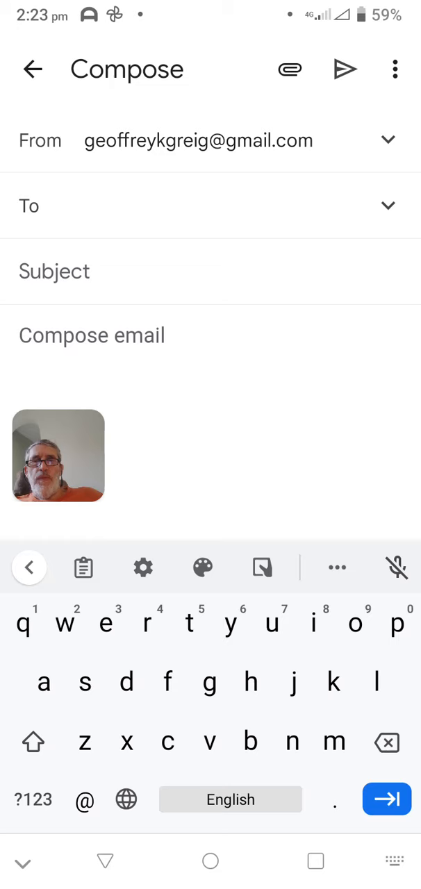
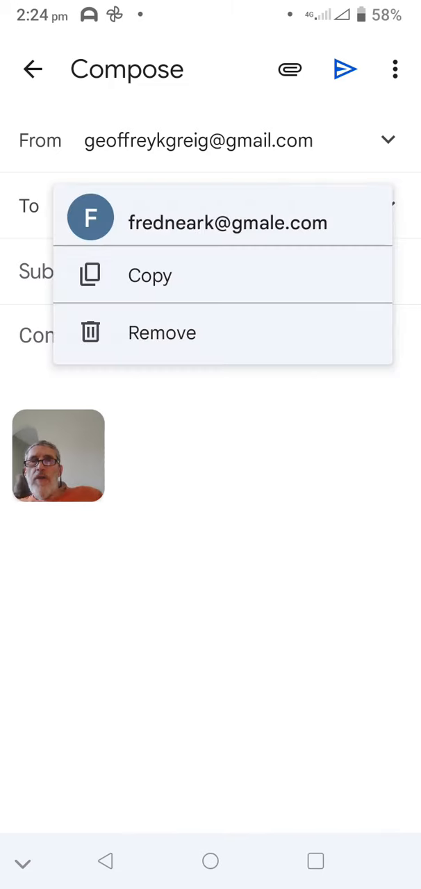
click(150, 275)
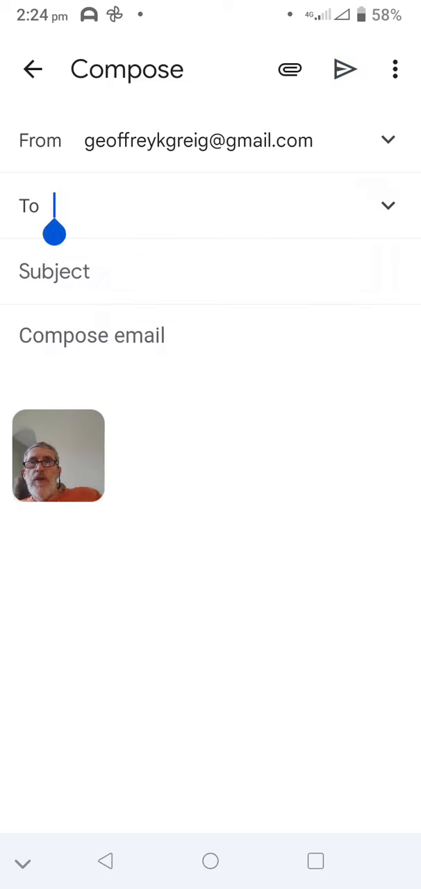
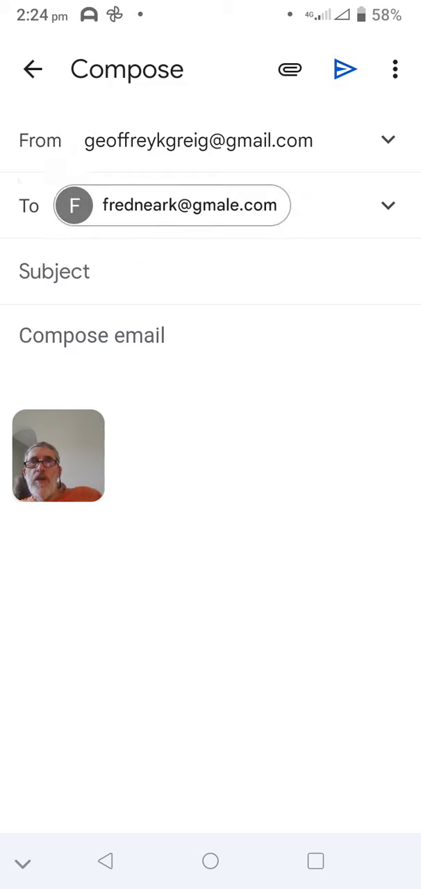
click(172, 206)
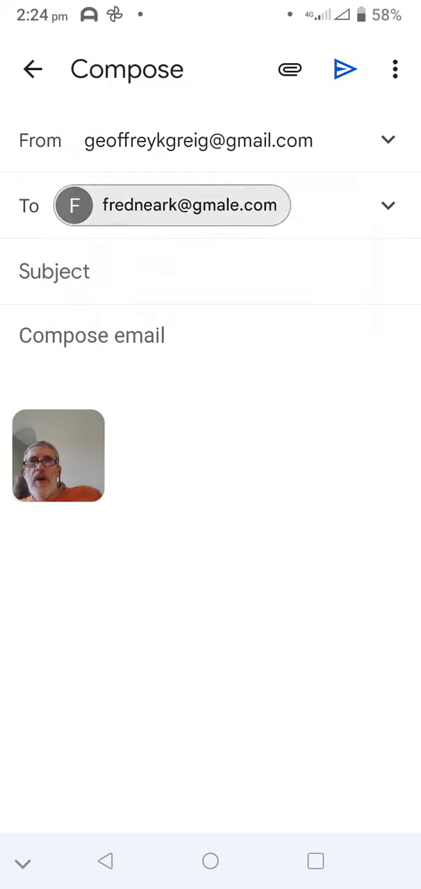
click(172, 206)
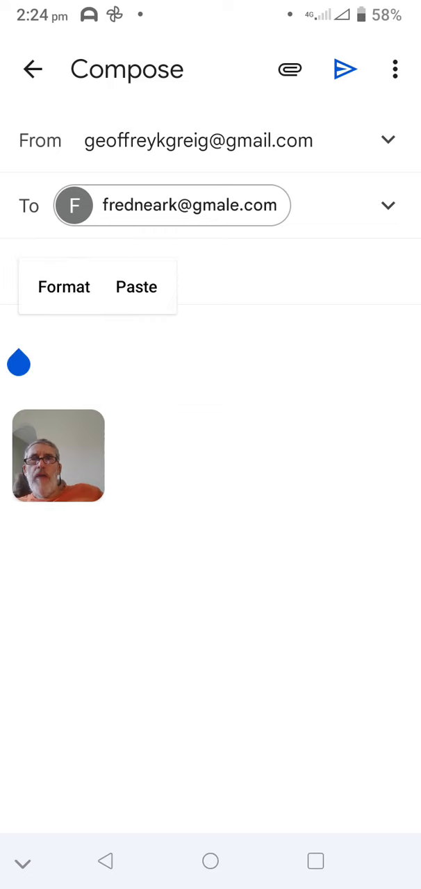
Paste the copied address into the body and select it
click(136, 286)
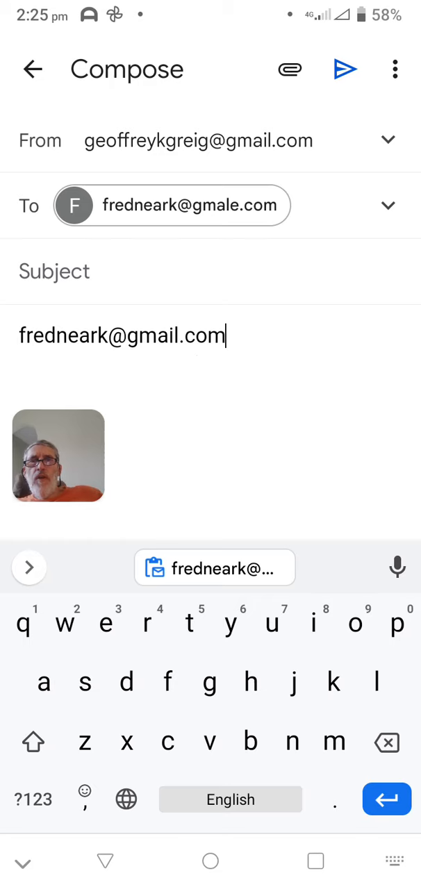
double_click(122, 336)
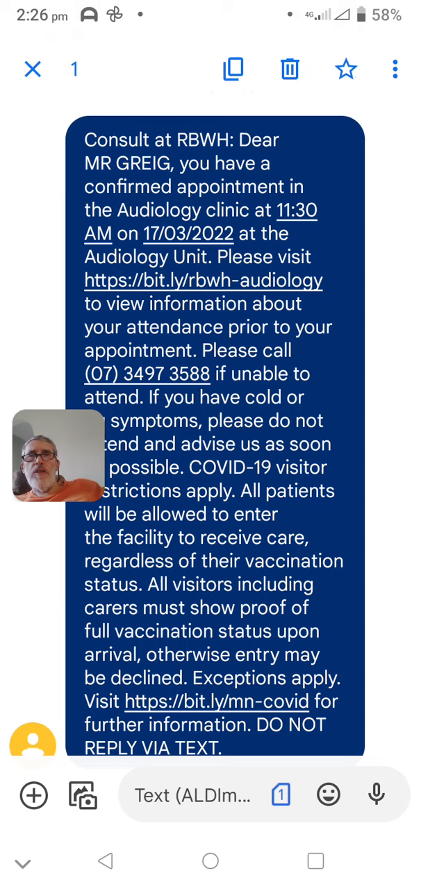
Copy the RBWH clinic appointment message in Messages
click(32, 68)
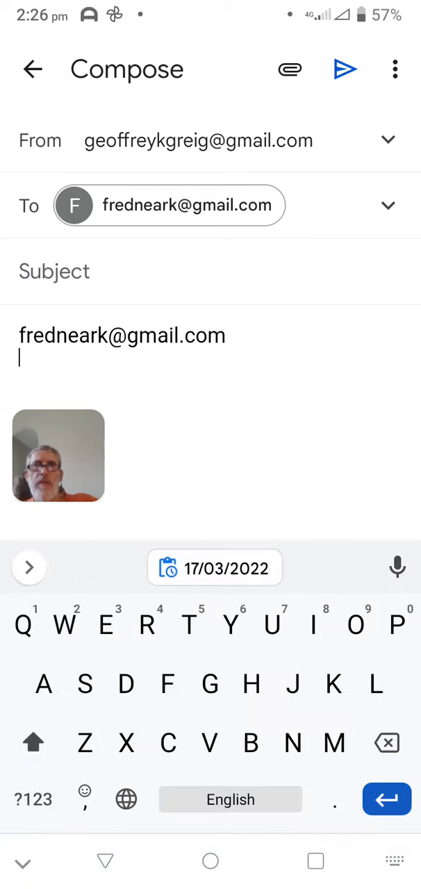
Insert the copied appointment date 17/03/2022 into the email body
click(214, 567)
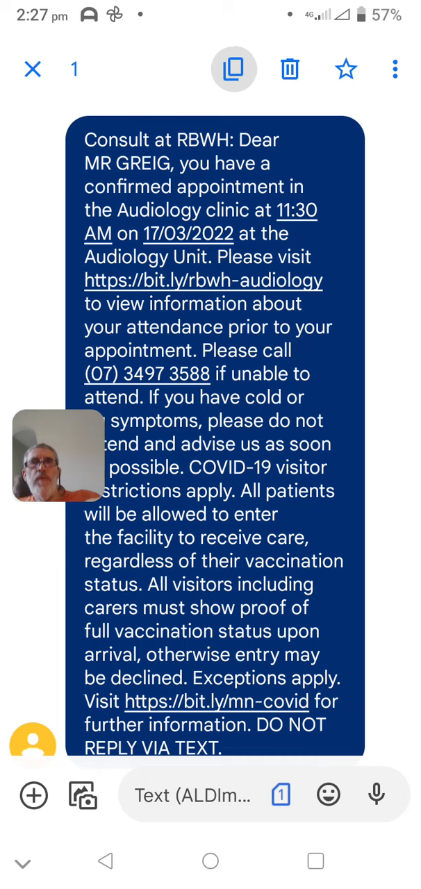
Copy the whole clinic appointment message from Messages
click(233, 70)
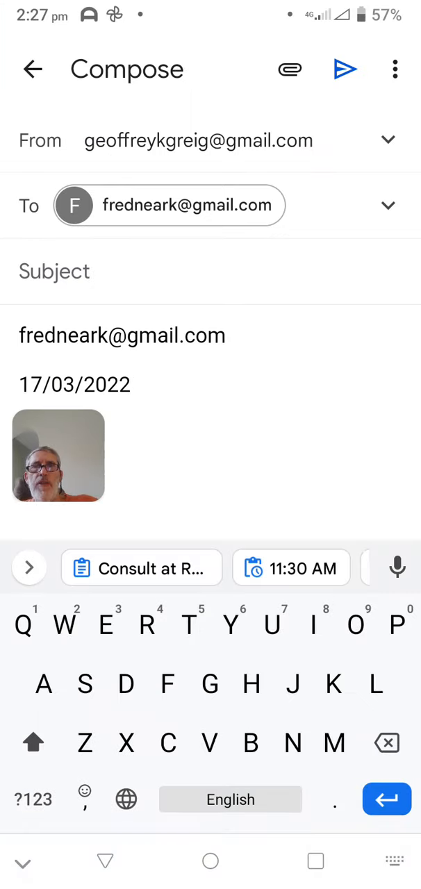
Paste the clinic appointment text from the 'Consult at R…' clipboard suggestion into the body
drag(58, 456, 152, 184)
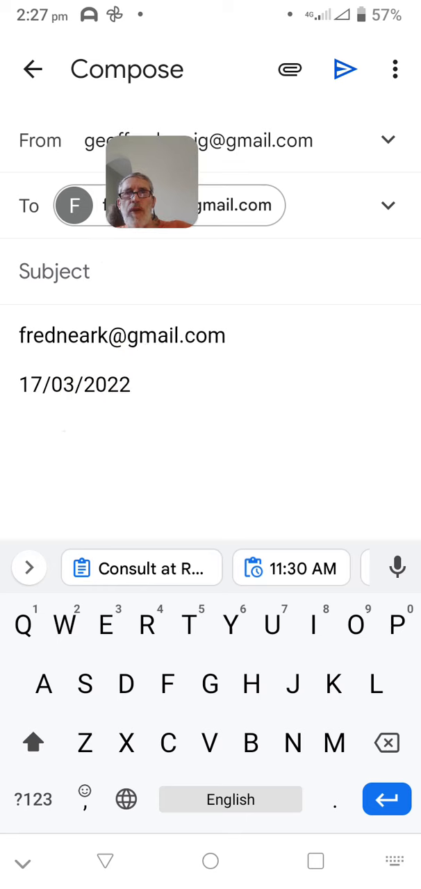
click(141, 567)
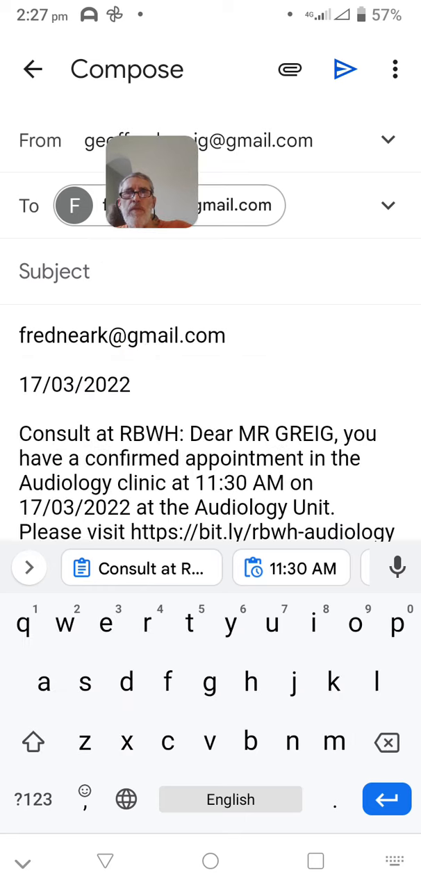
scroll(down, 3)
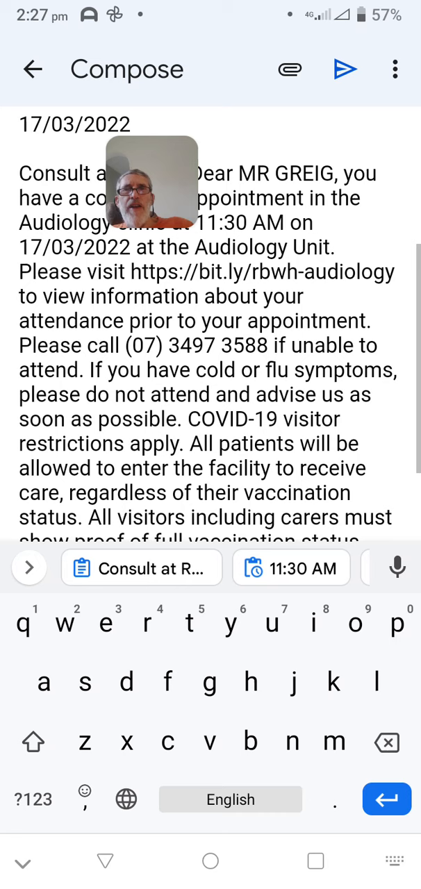
Select the passage from "attend and advise us" through "All patients will"
double_click(52, 301)
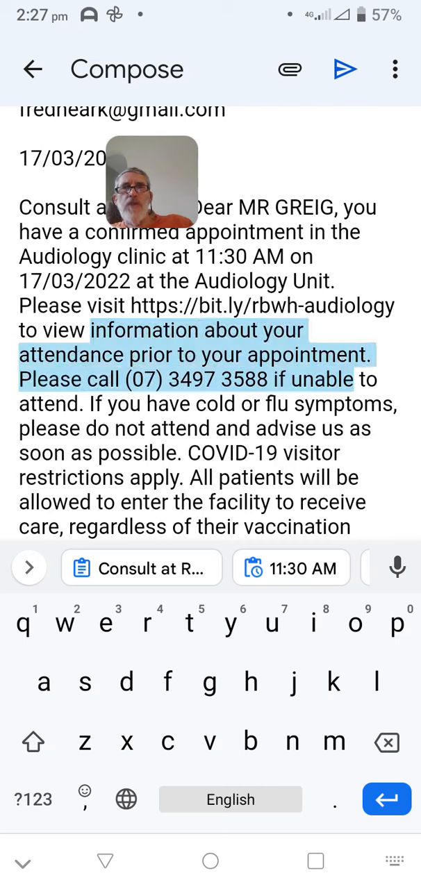
click(283, 379)
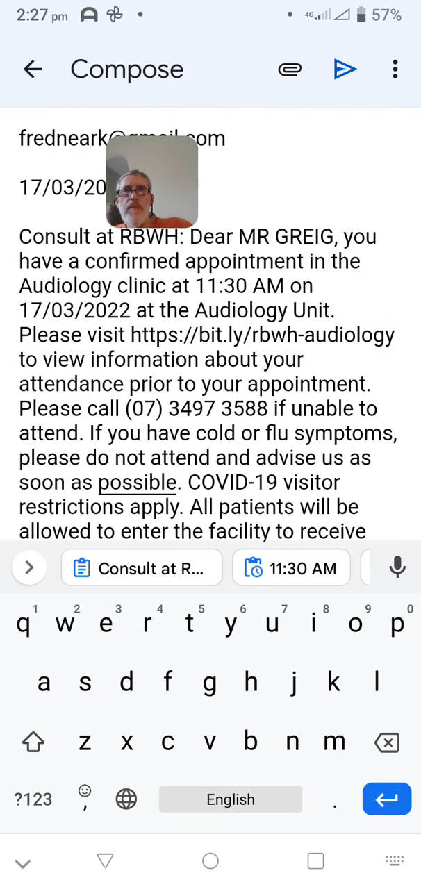
double_click(182, 459)
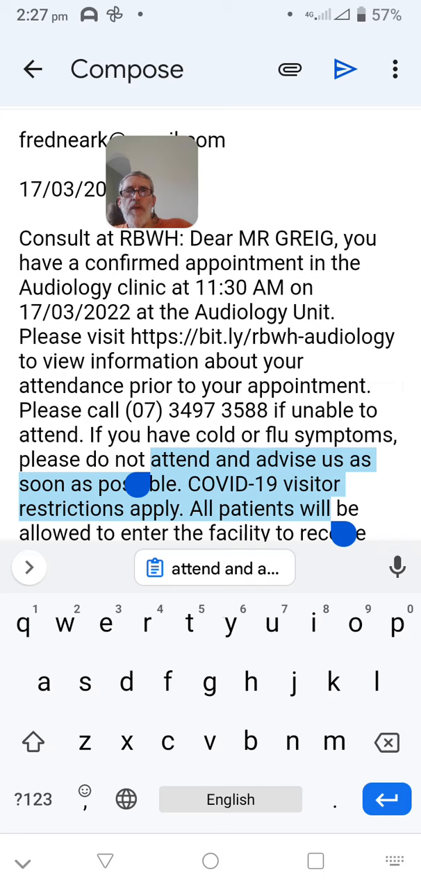
scroll(down, 3)
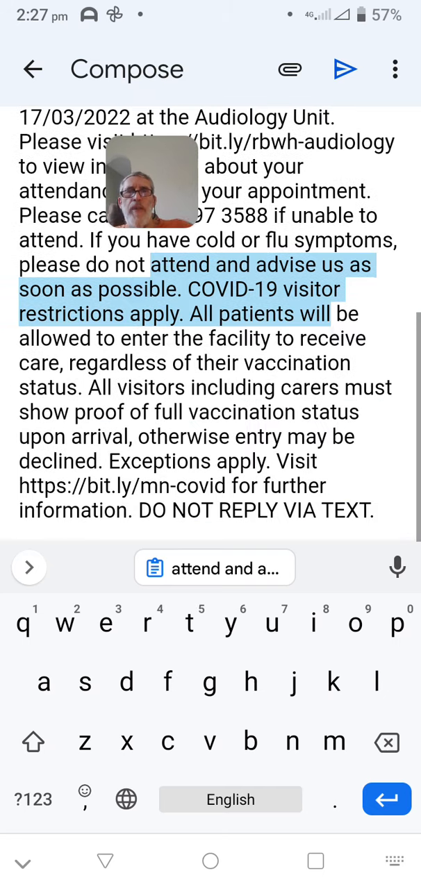